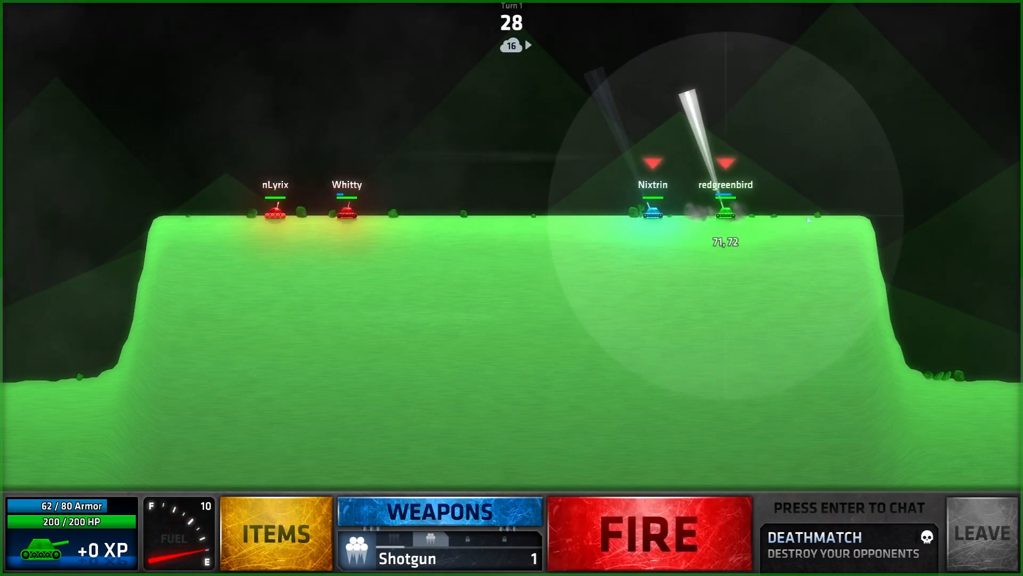
# Step: Fire Shotgun, Needler and Napalm shots at the red tanks over the first three turns
pyautogui.click(649, 532)
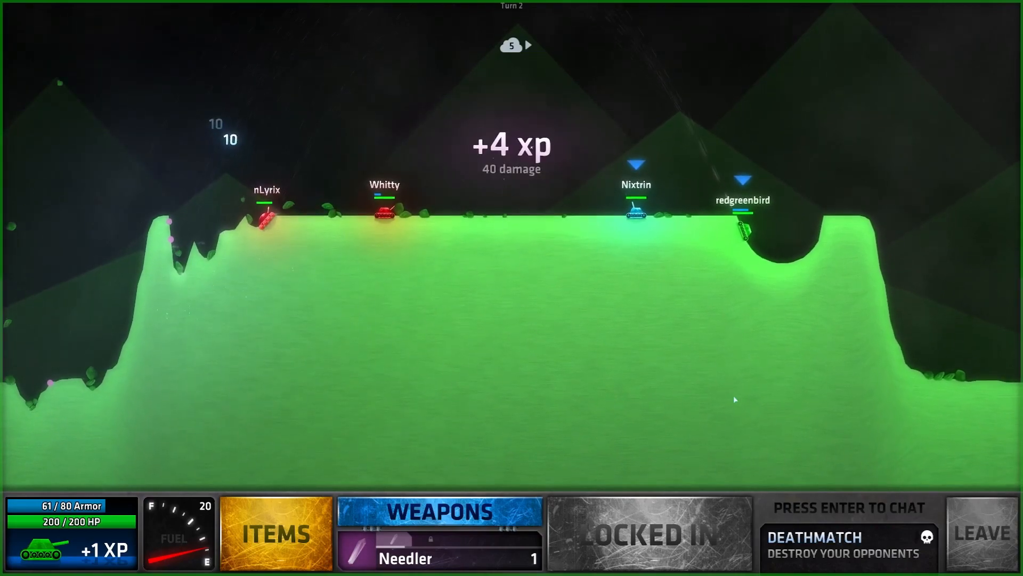
pyautogui.click(649, 531)
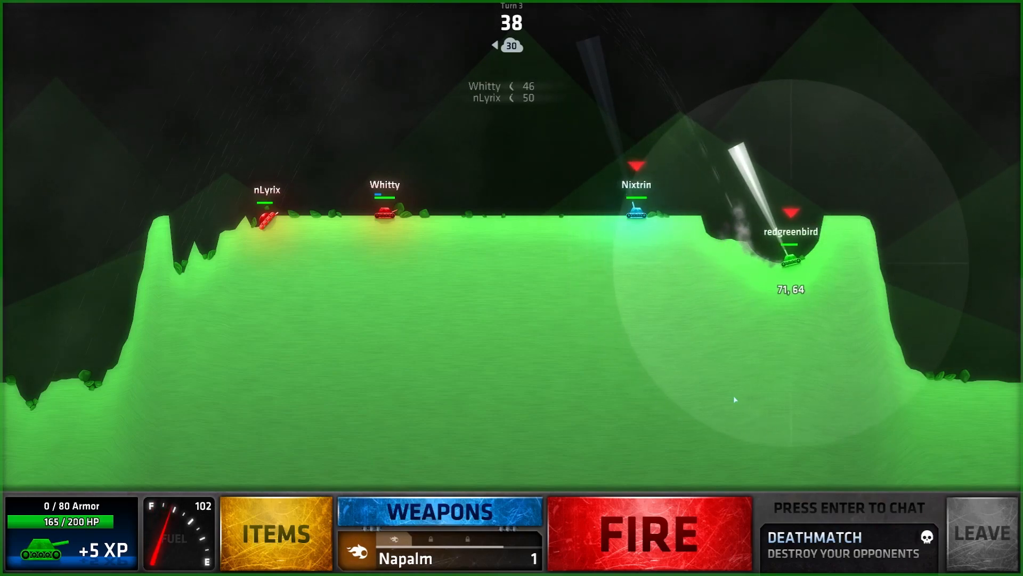
pyautogui.click(649, 533)
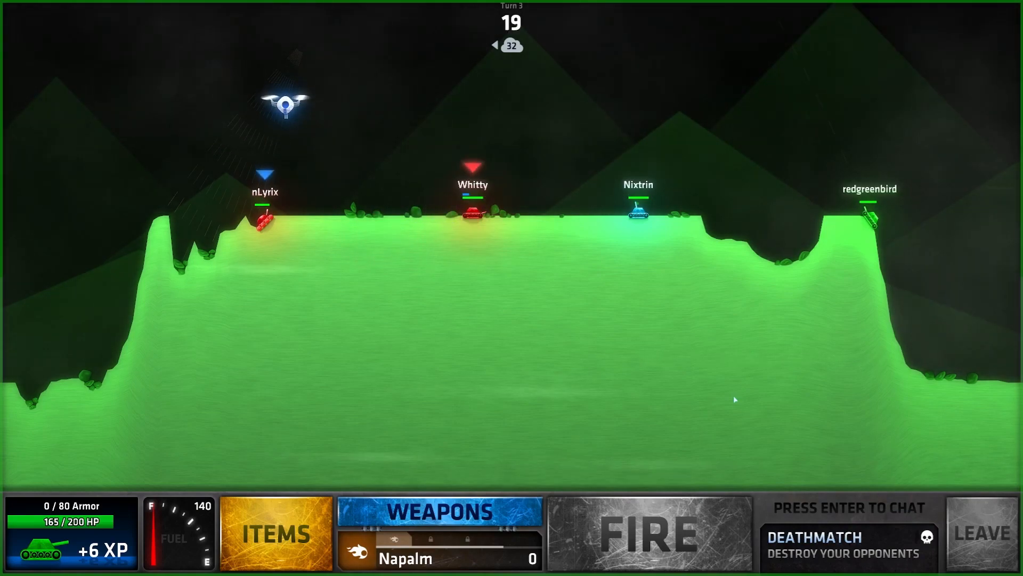
pyautogui.click(648, 532)
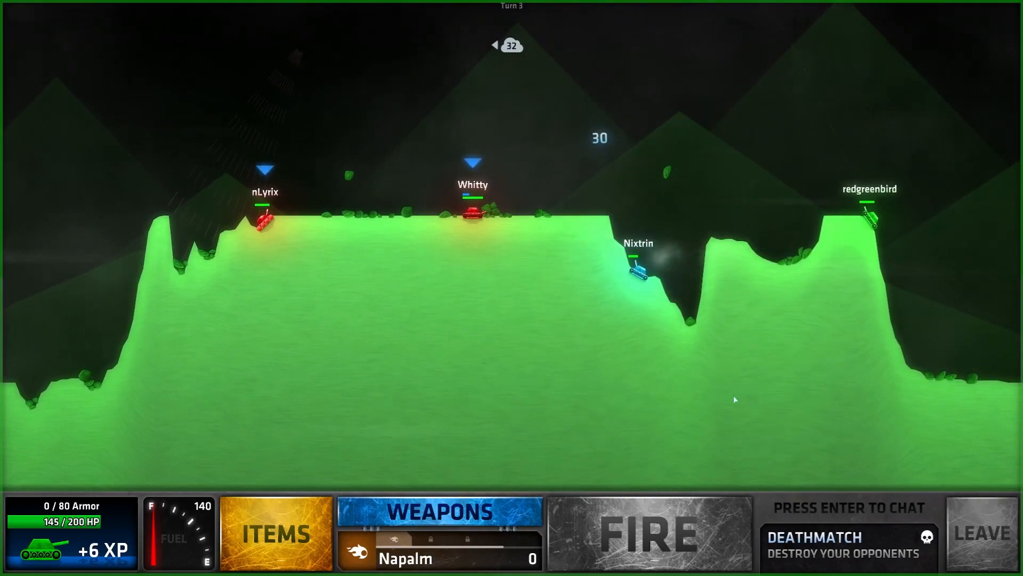
pyautogui.click(648, 532)
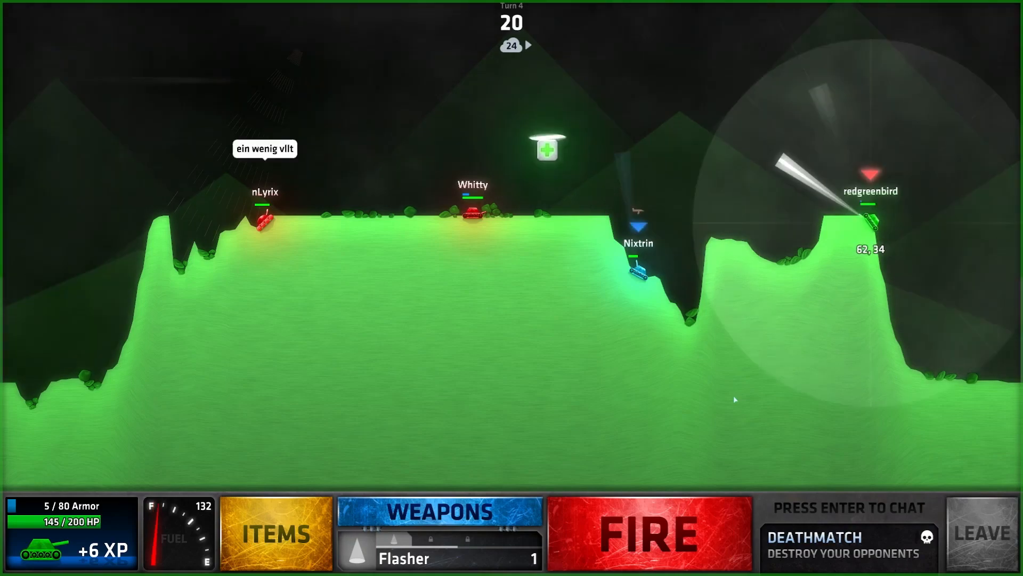
# Step: Fire Flasher, Mad Birds, Quicksand, Chicken-Fling and Dead Weight across turns 4 to 8
pyautogui.click(647, 532)
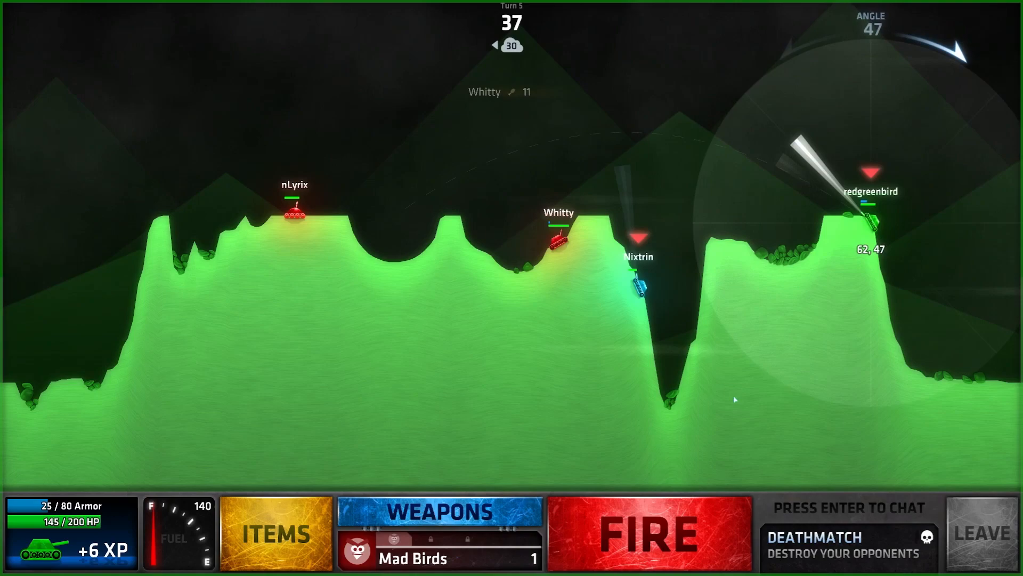
pyautogui.click(648, 532)
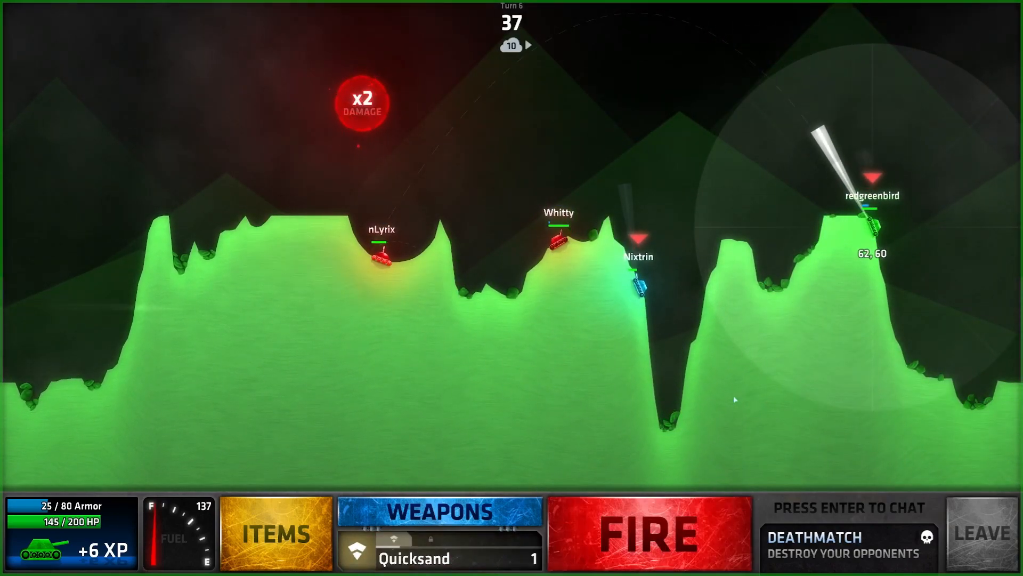
pyautogui.click(650, 533)
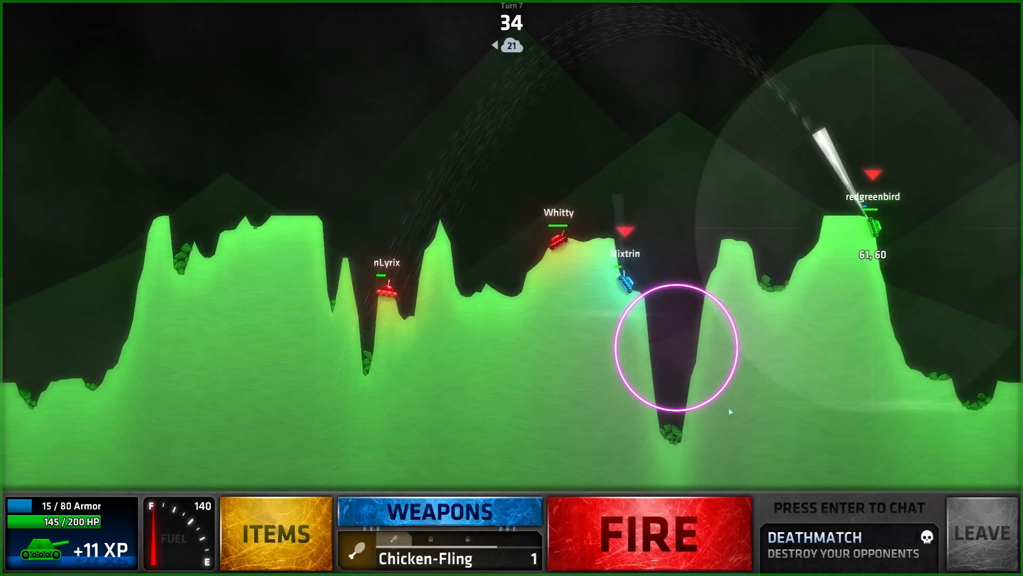
pyautogui.click(649, 532)
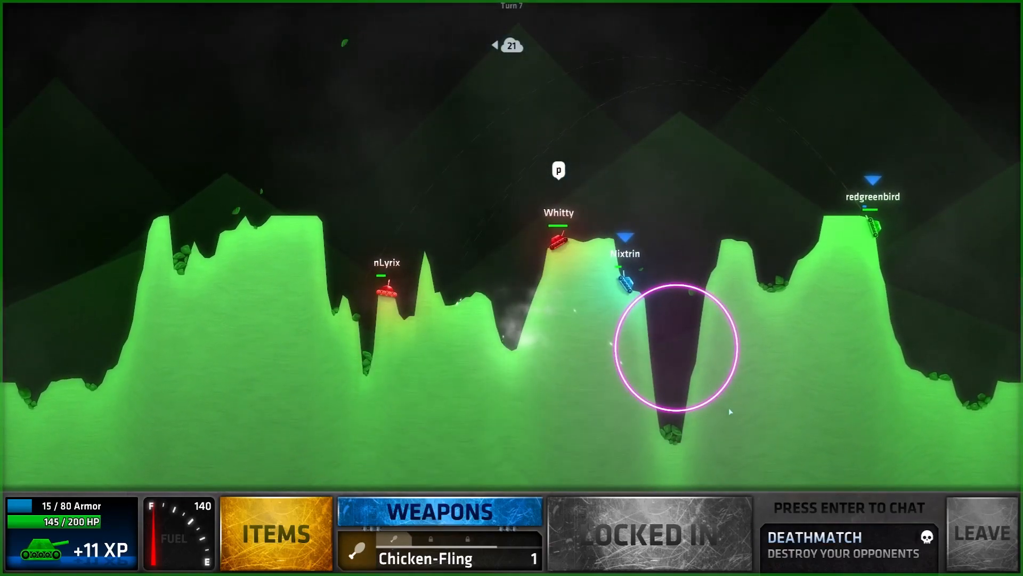
pyautogui.click(649, 533)
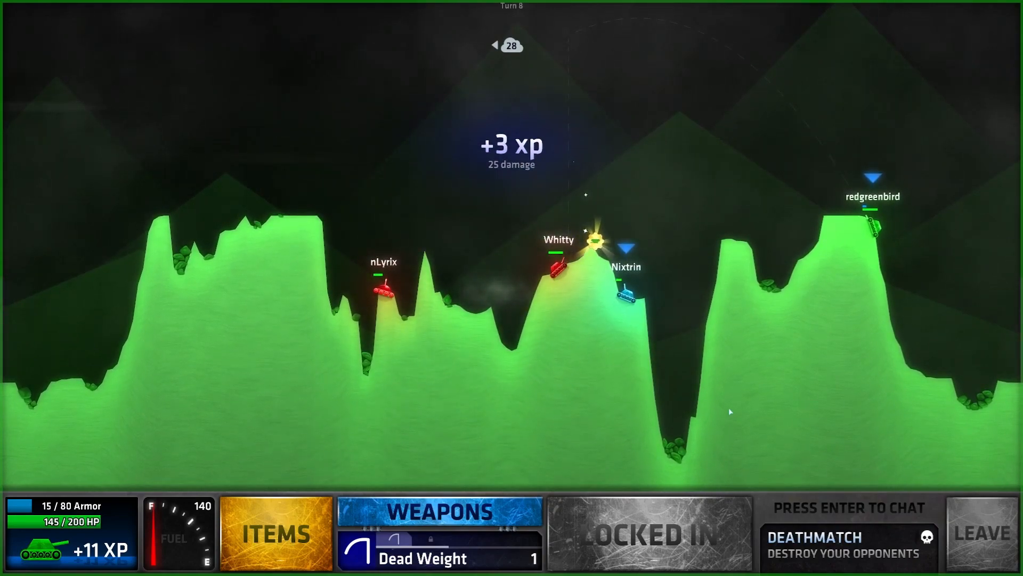
pyautogui.click(649, 533)
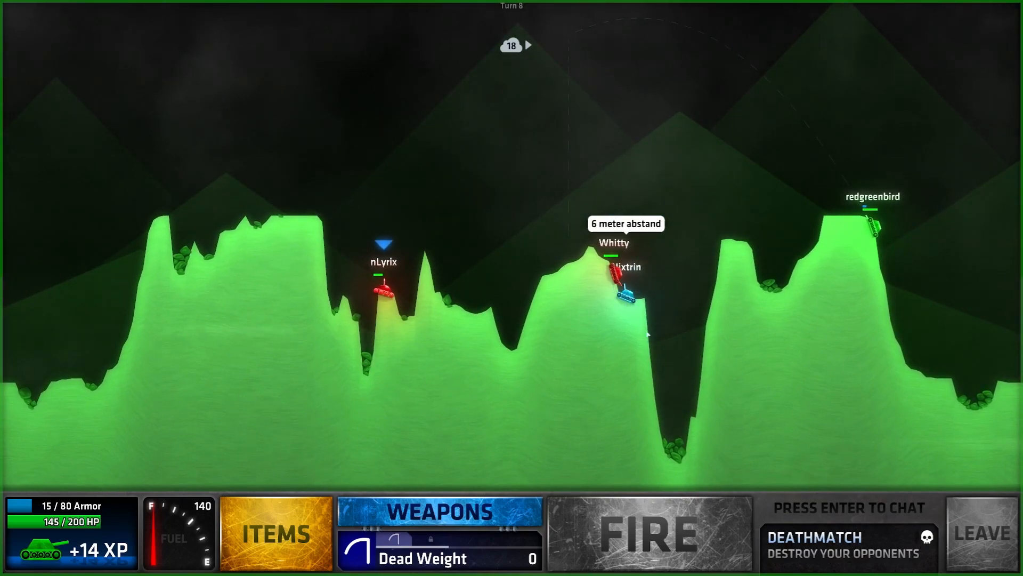
# Step: Fire Hover-Ball, Sunburst and Earthquake on turns 9 to 12, reaching +20 XP
pyautogui.click(649, 532)
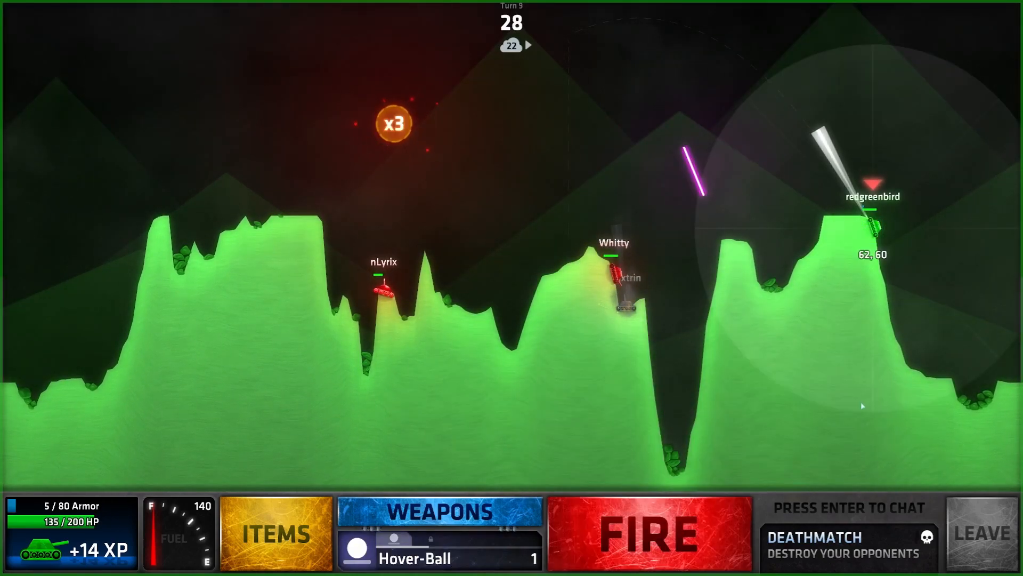
pyautogui.click(648, 533)
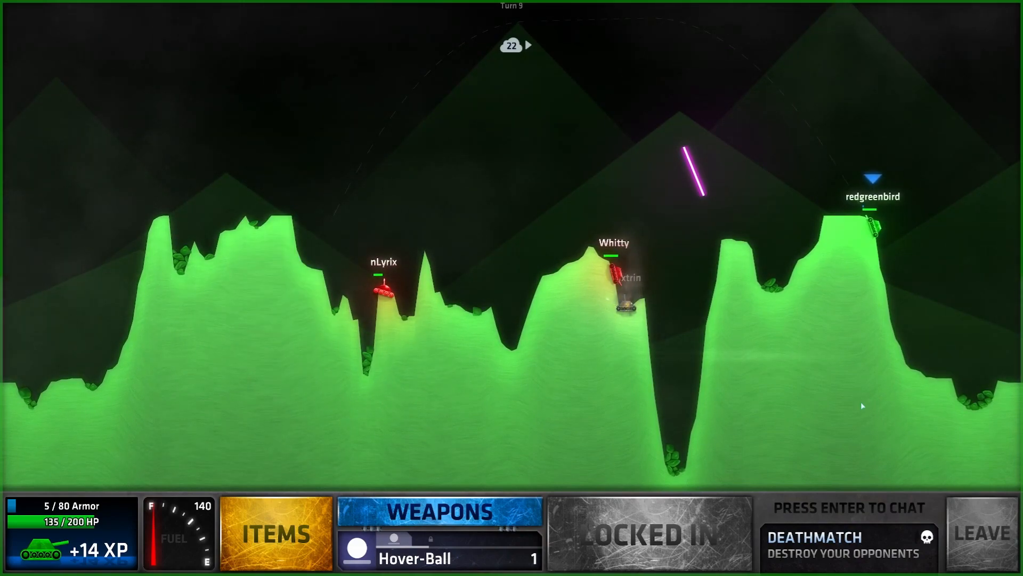
pyautogui.click(649, 533)
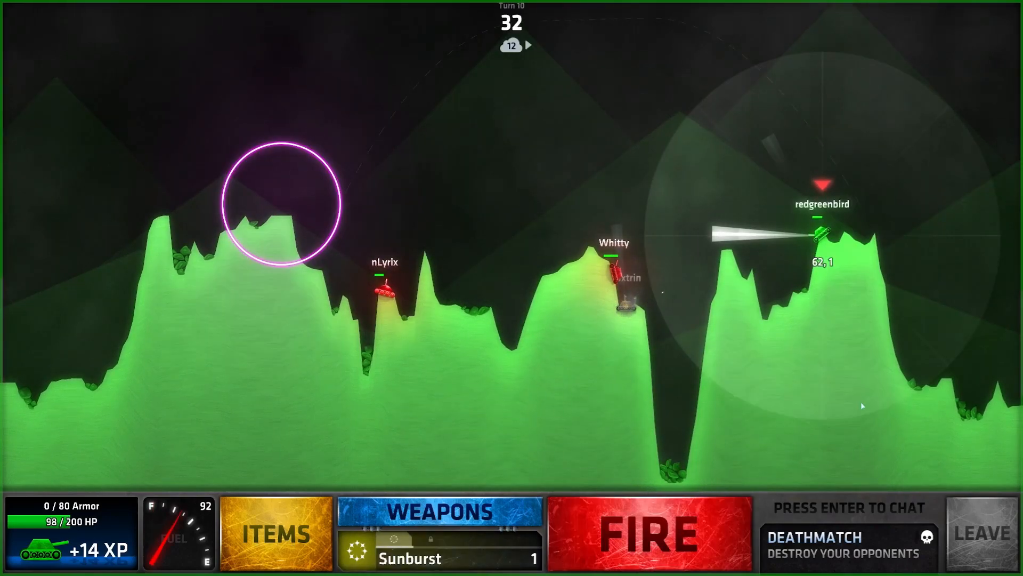
pyautogui.click(649, 532)
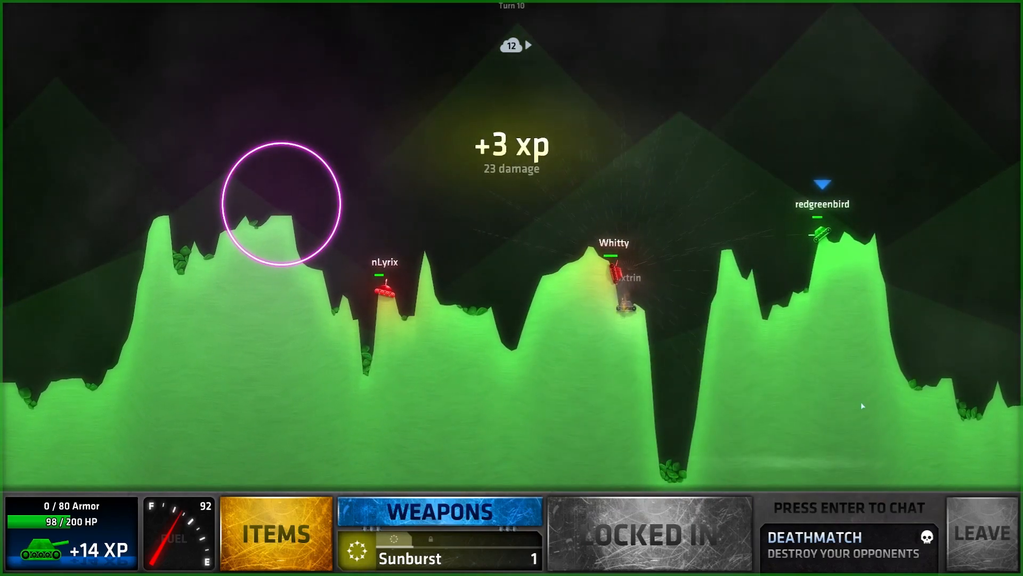
pyautogui.click(648, 532)
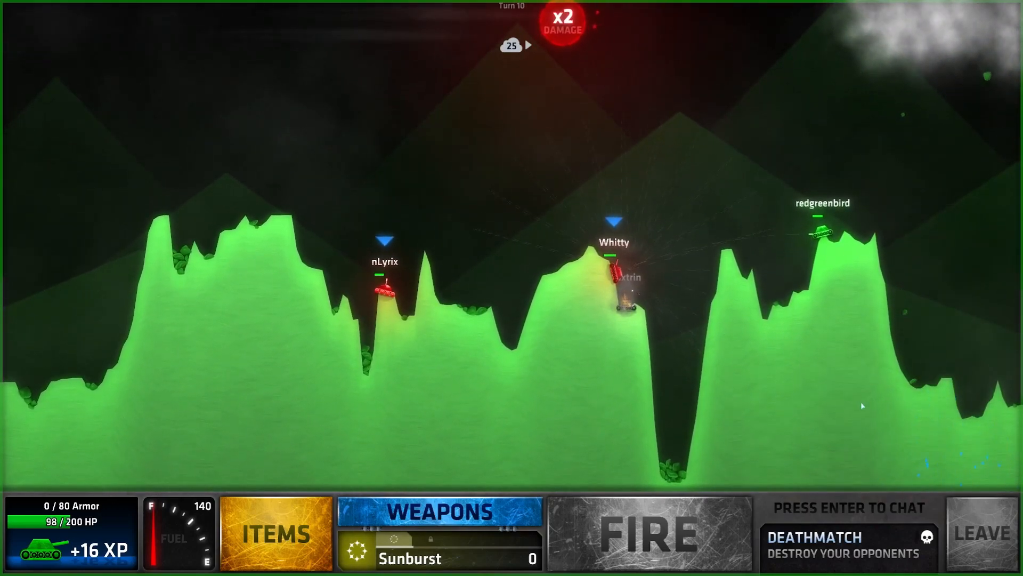
pyautogui.click(648, 532)
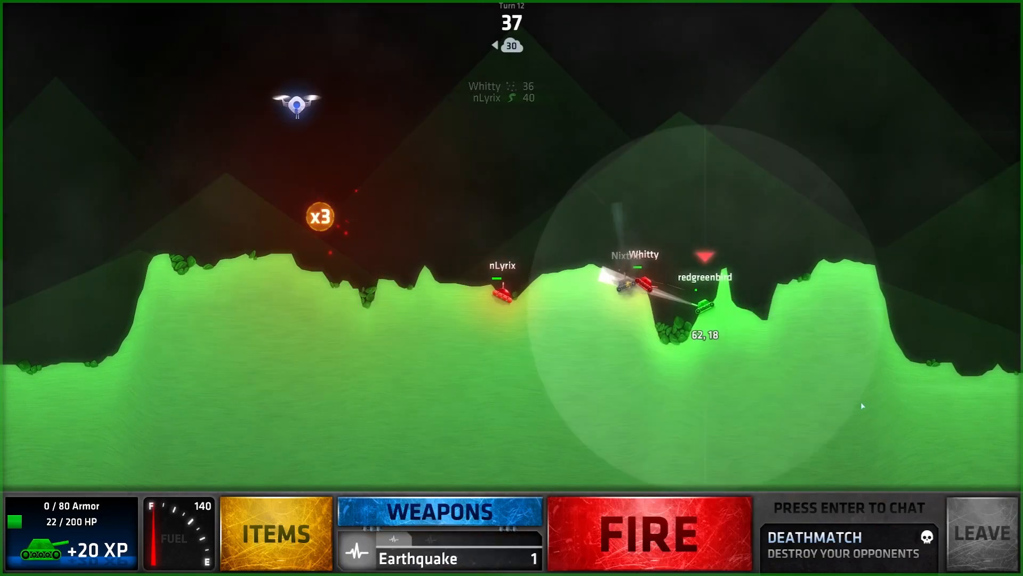
pyautogui.click(649, 532)
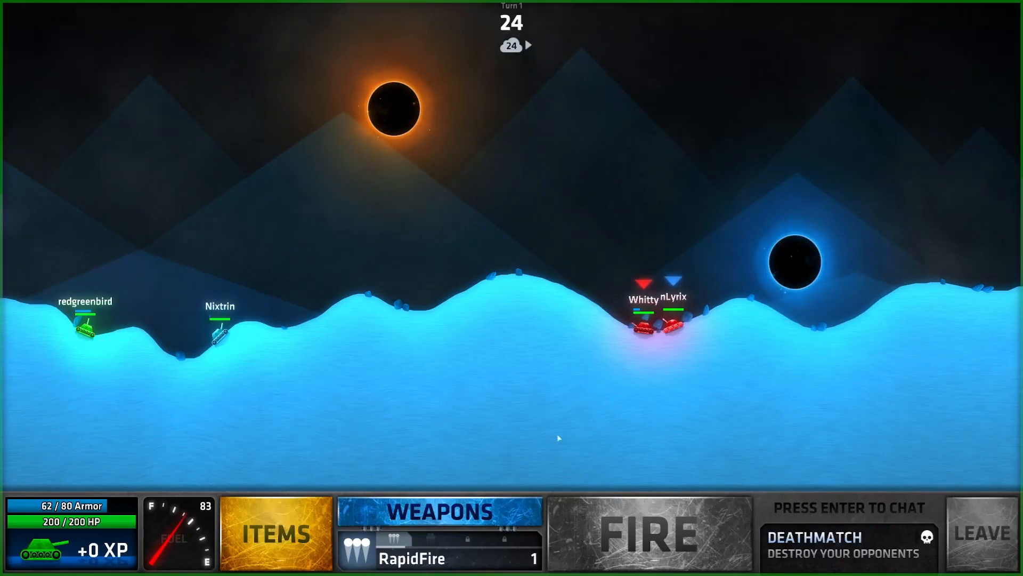
# Step: Fire RapidFire, Heavy Roller and Pepper across turns 1 to 6 of the ice match
pyautogui.click(647, 532)
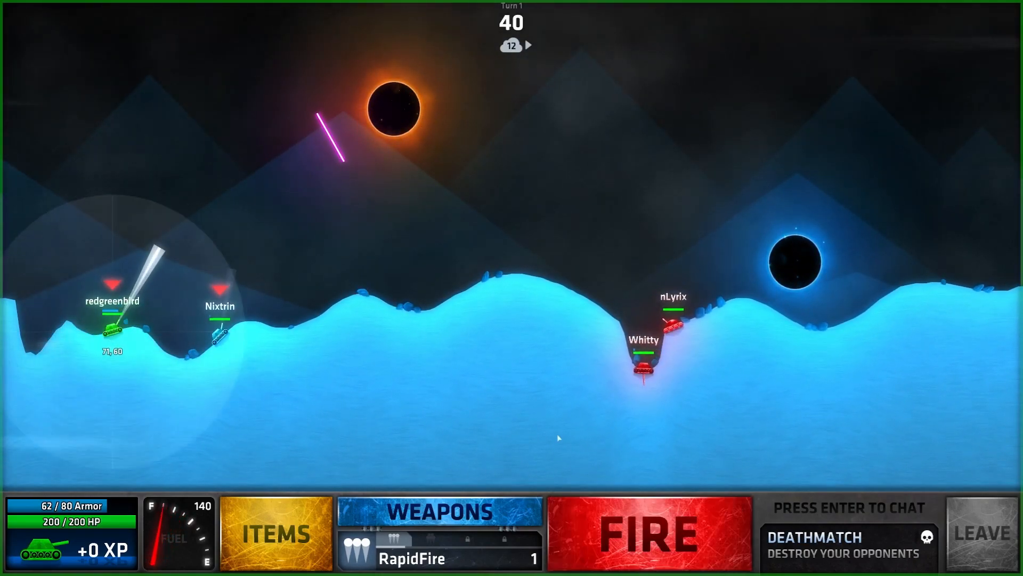
pyautogui.click(649, 532)
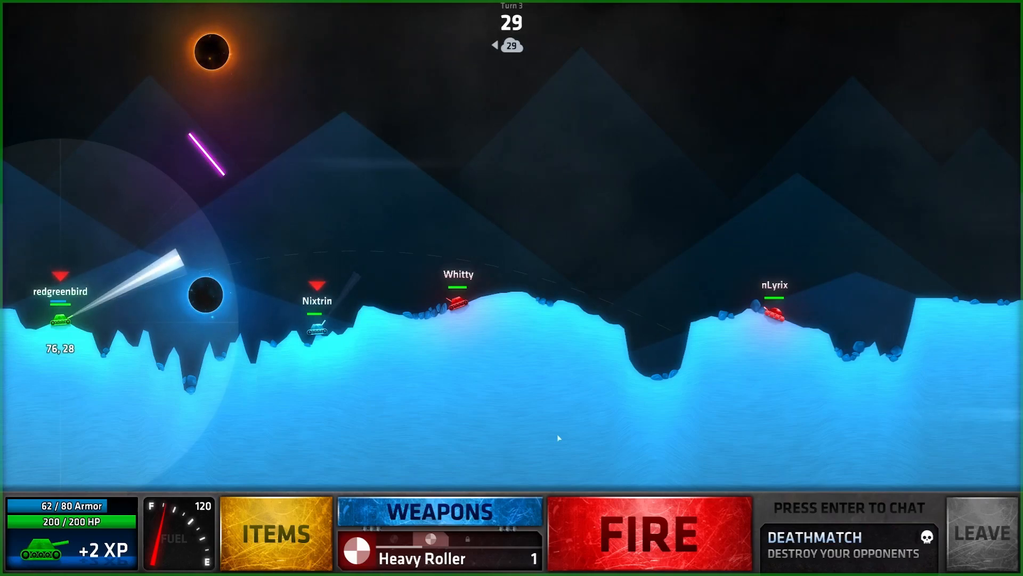
pyautogui.click(648, 532)
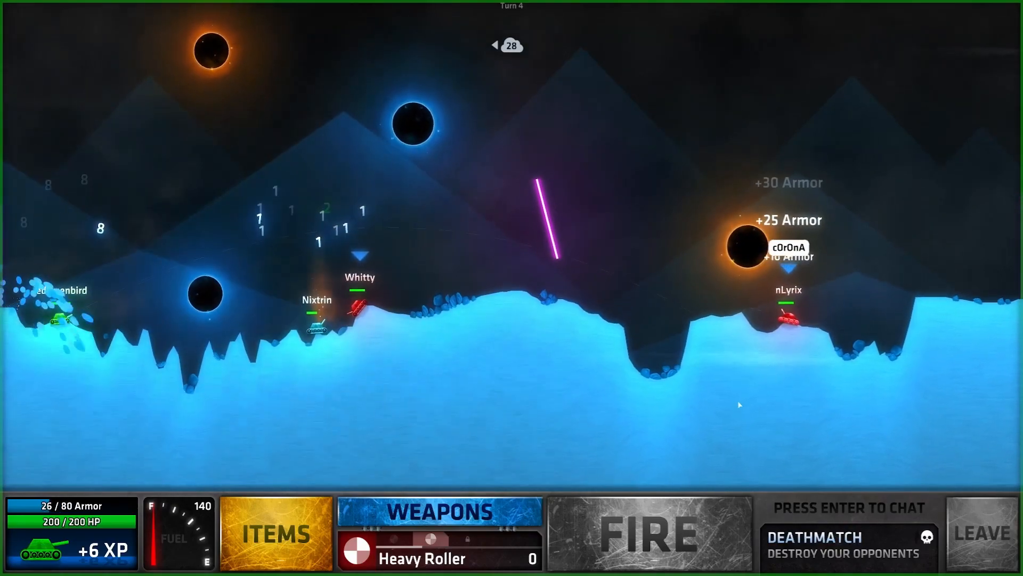
pyautogui.click(647, 531)
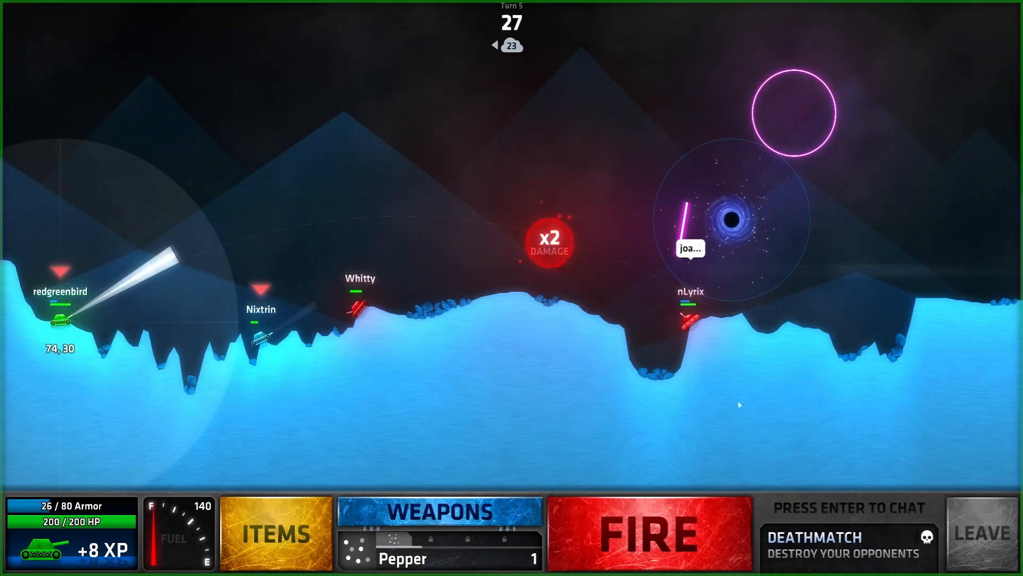
pyautogui.click(647, 531)
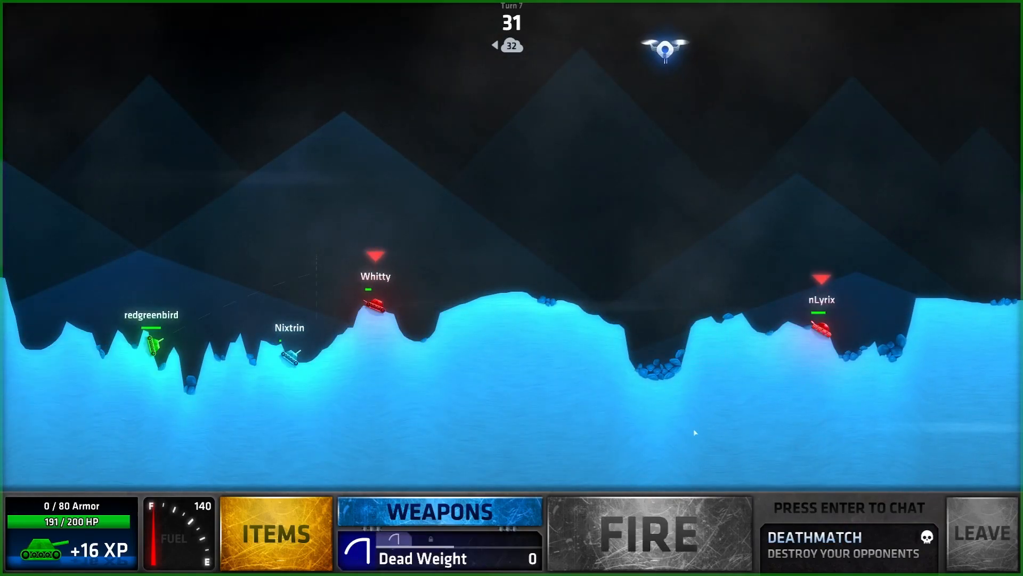
# Step: Fire Dead Weight, then Fireworks, scoring a kill and reaching +28 XP
pyautogui.click(647, 531)
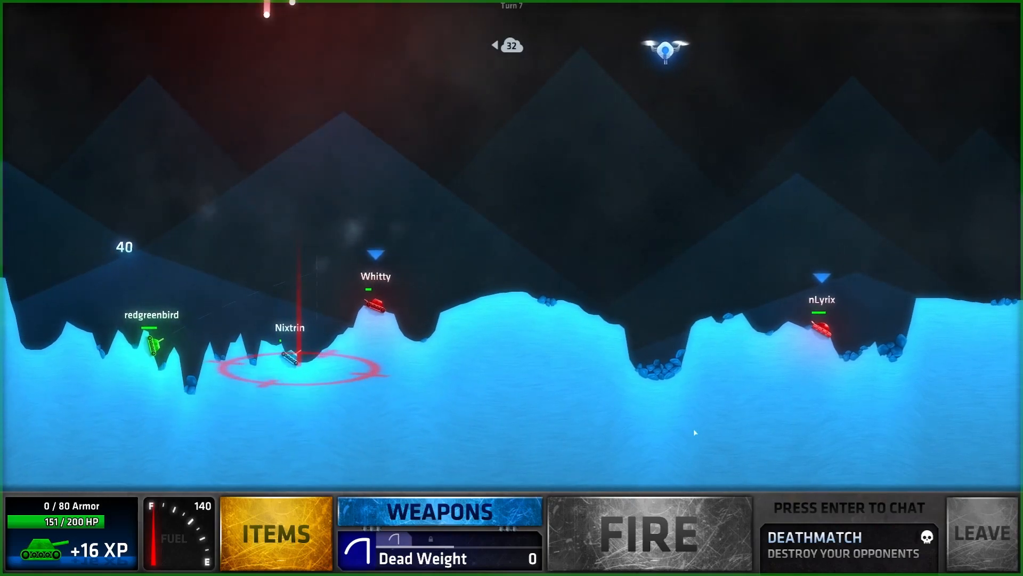
pyautogui.click(646, 533)
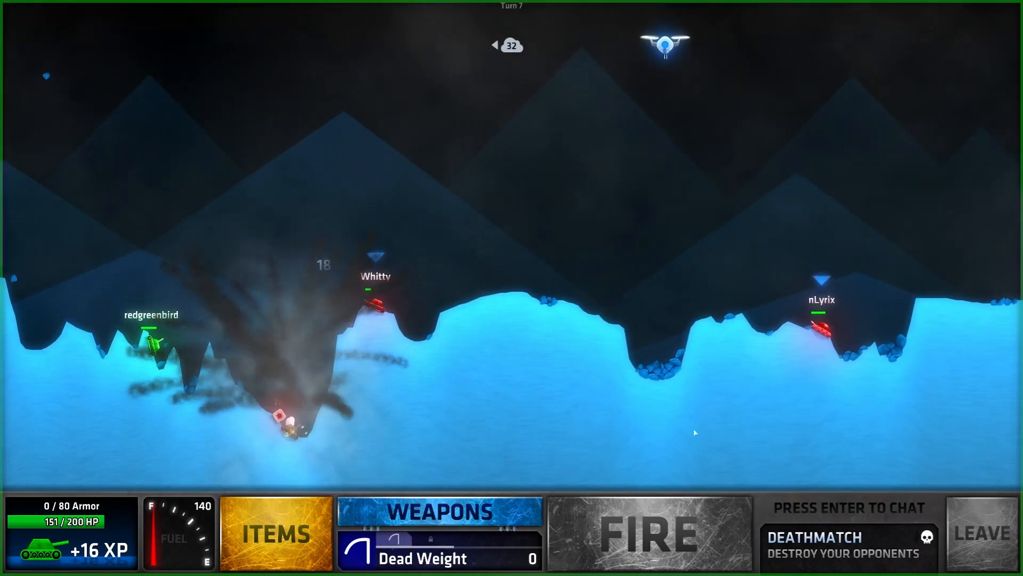
pyautogui.click(649, 532)
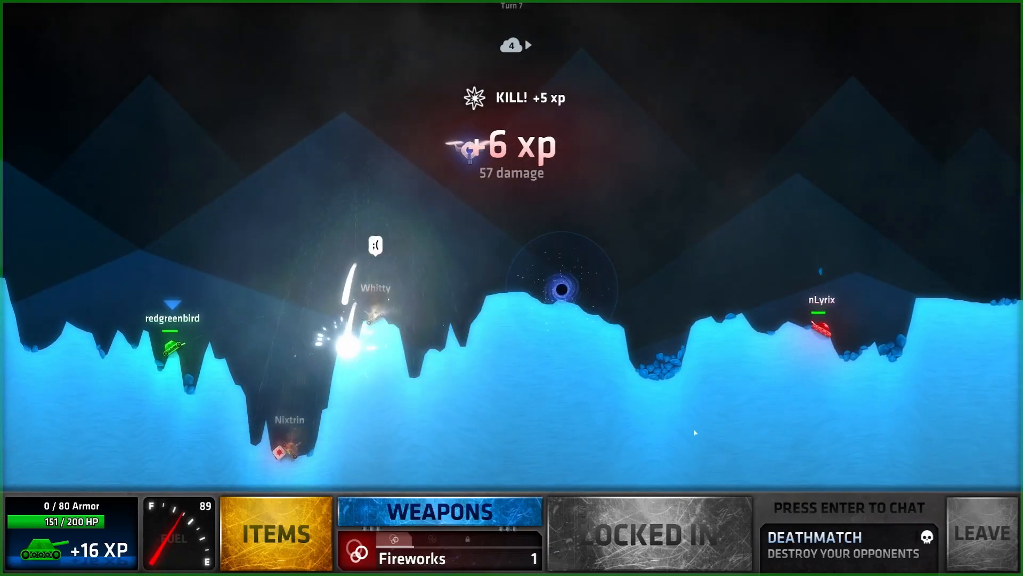
pyautogui.click(648, 534)
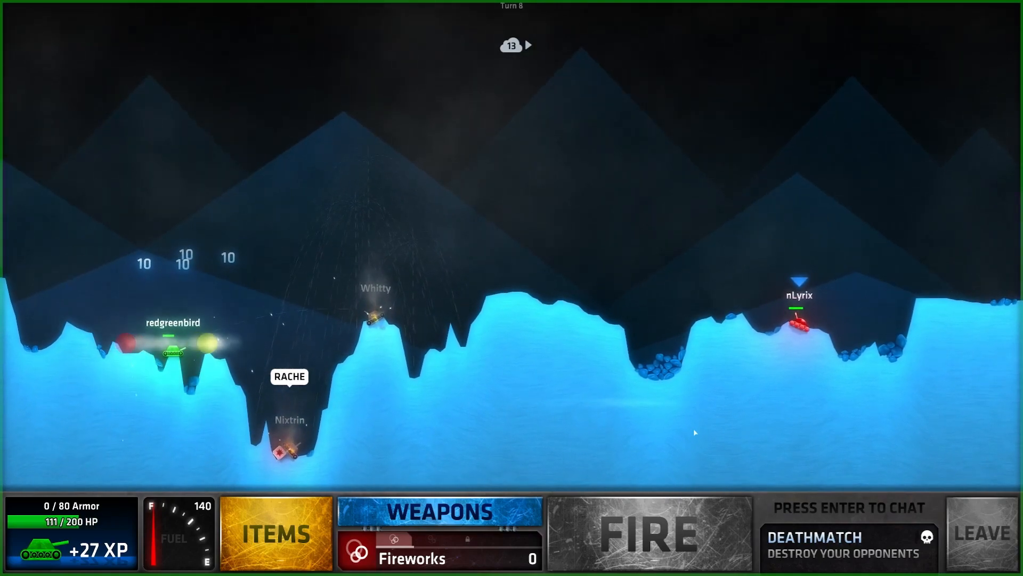
pyautogui.click(649, 532)
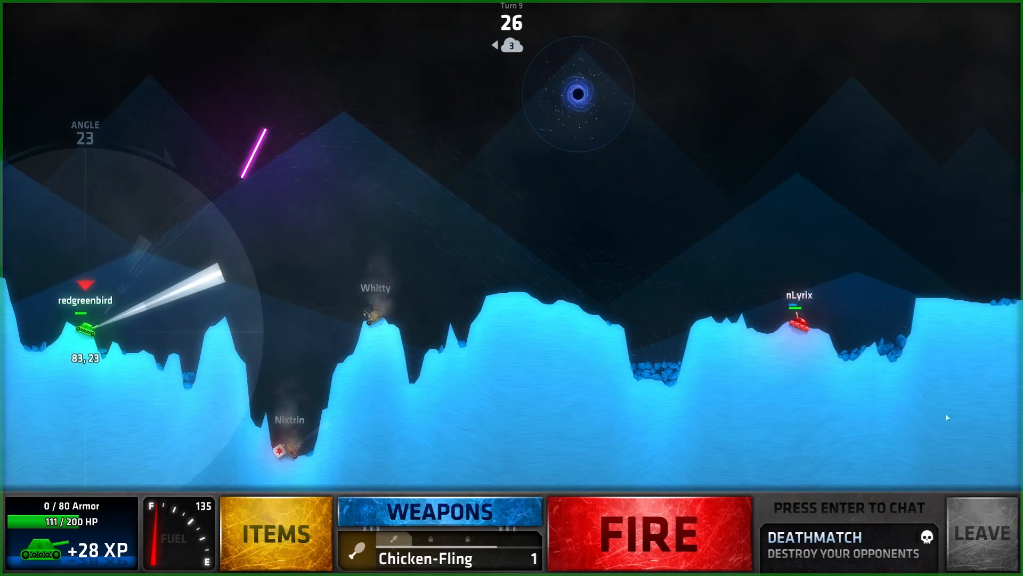
# Step: Fire Shrapnel, drive right until fuel runs out, and aim Double-Bounsplode
pyautogui.click(649, 532)
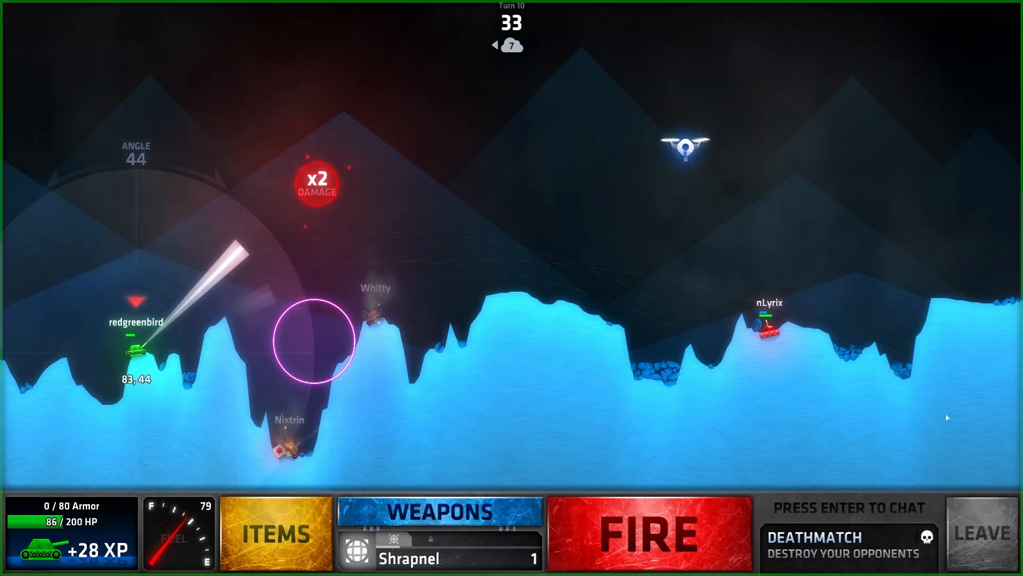
pyautogui.click(648, 532)
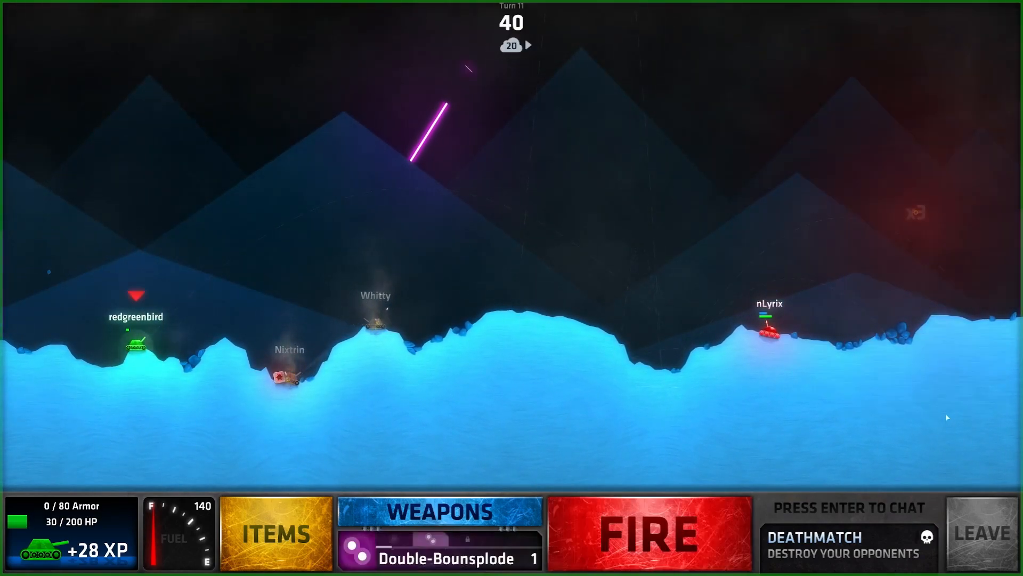
pyautogui.click(649, 532)
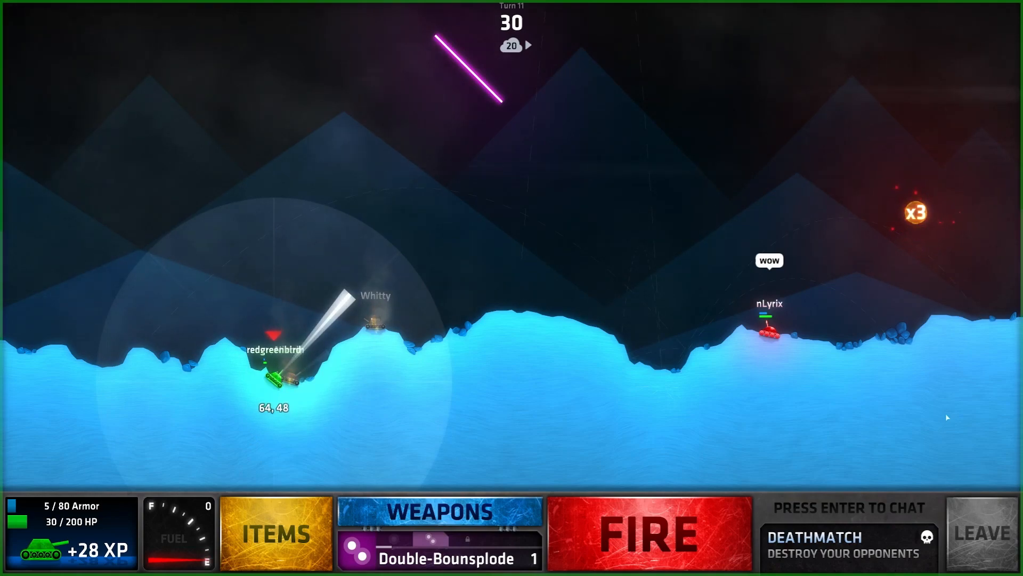
pyautogui.click(648, 532)
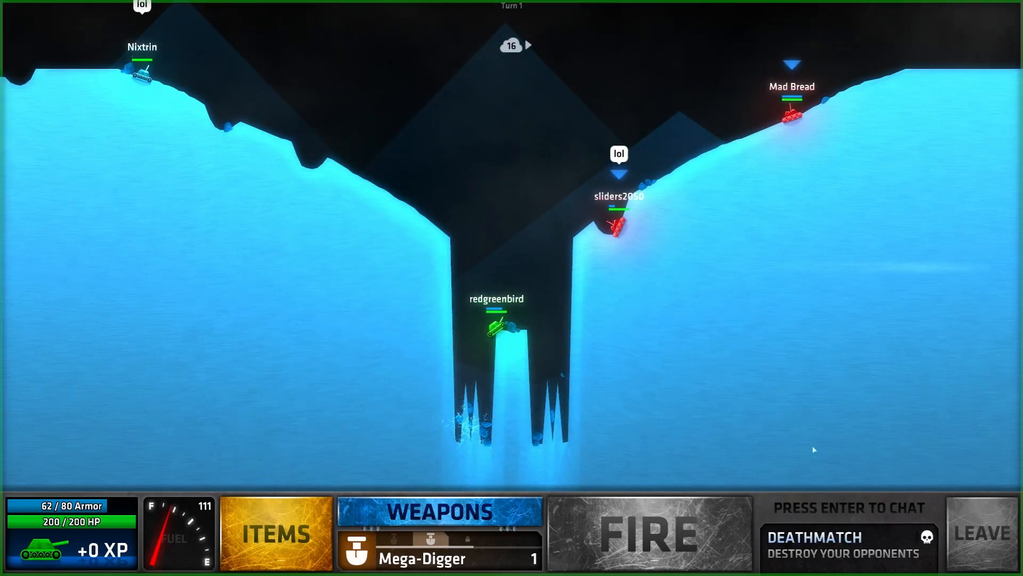
# Step: Fire Mega-Digger, then Flasher from the canyon bottom, reaching turn 5
pyautogui.click(648, 532)
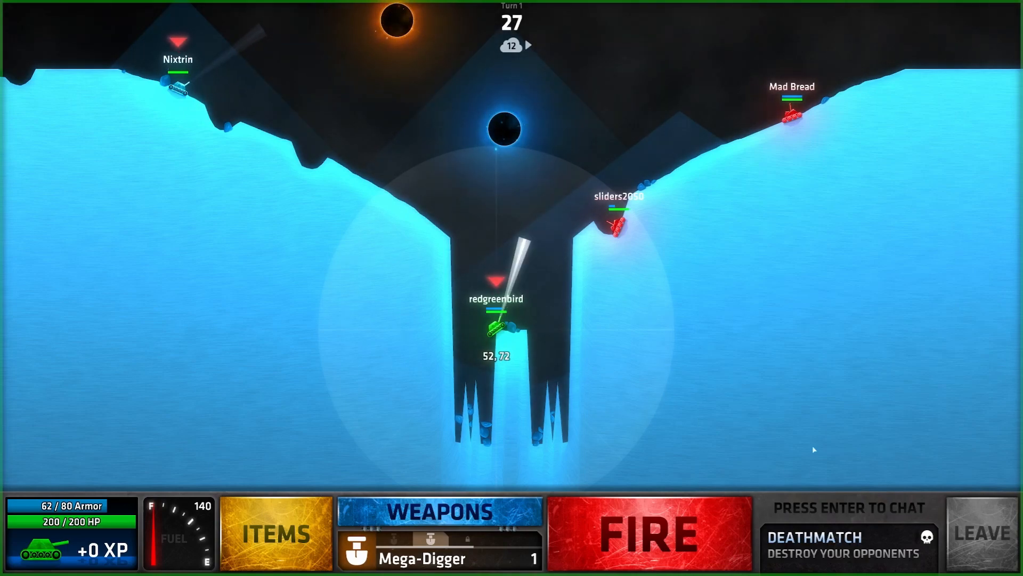
pyautogui.click(647, 531)
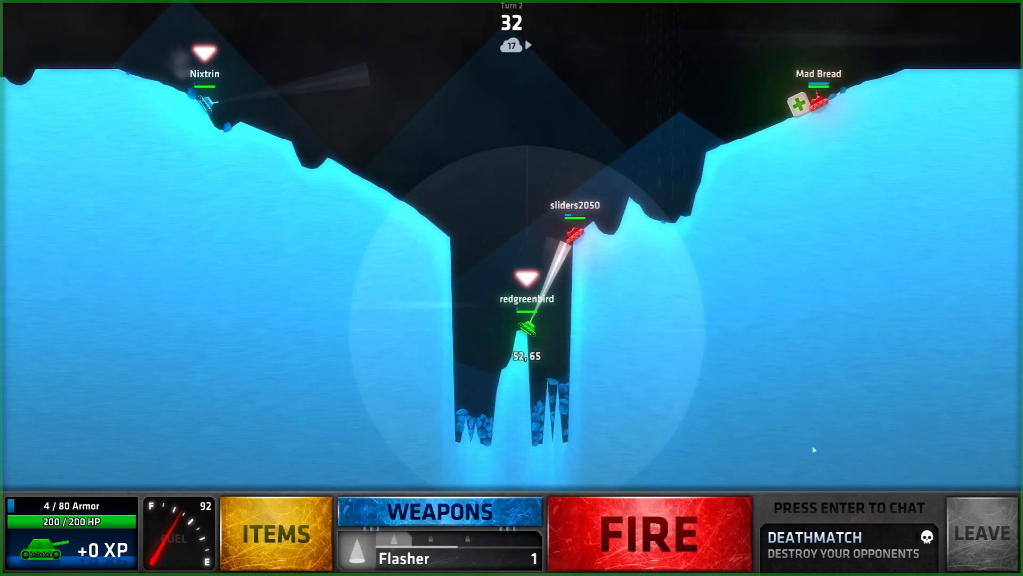
pyautogui.click(648, 532)
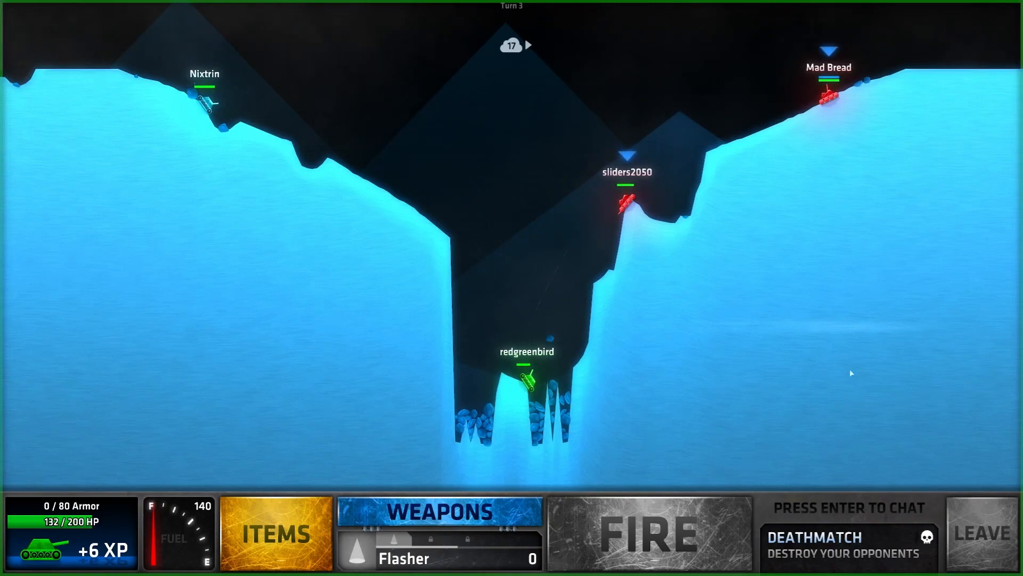
pyautogui.click(648, 532)
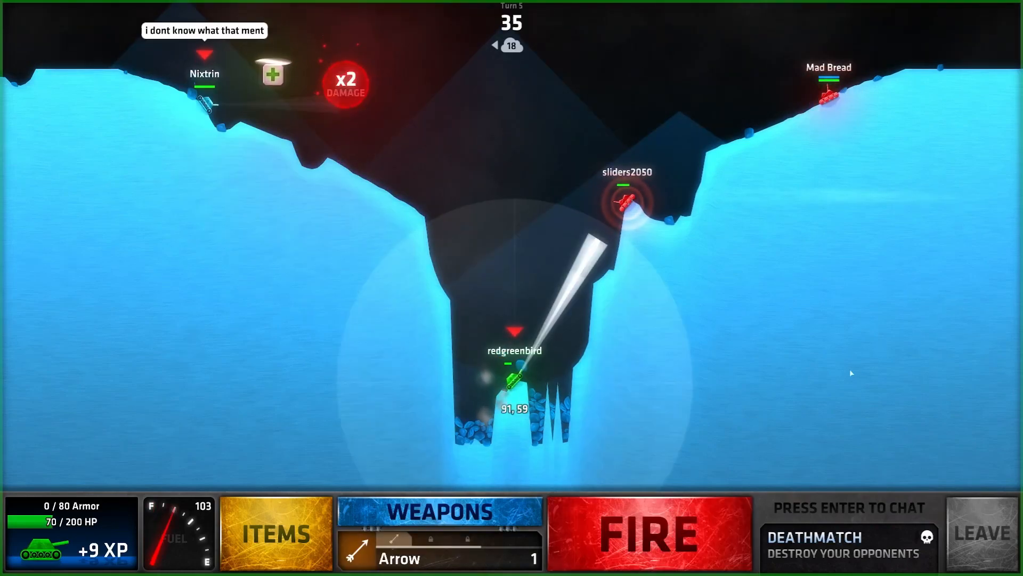
# Step: Fire the Arrow and final shots until the match ends with Mad Bread winning
pyautogui.click(648, 532)
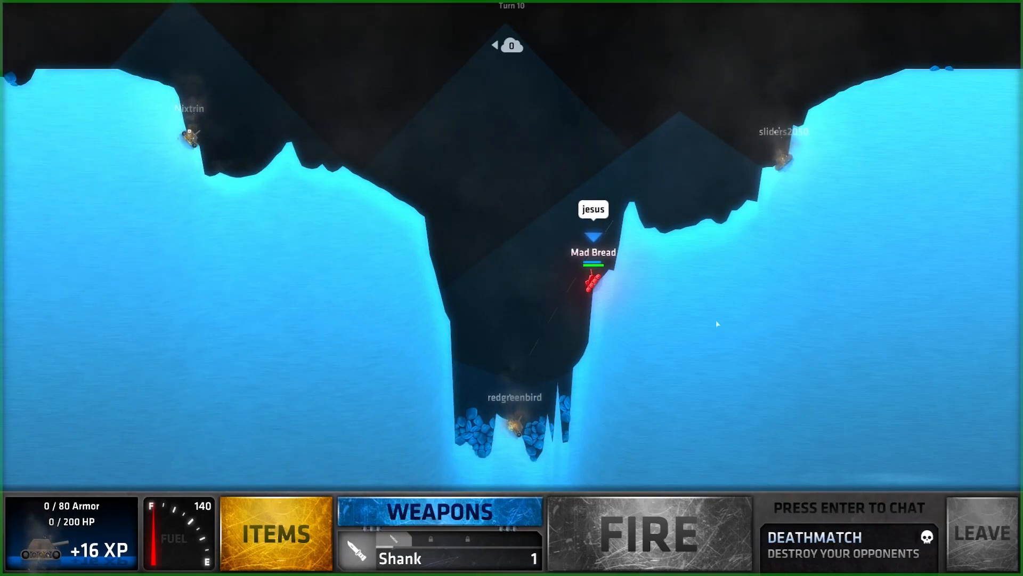
pyautogui.click(648, 532)
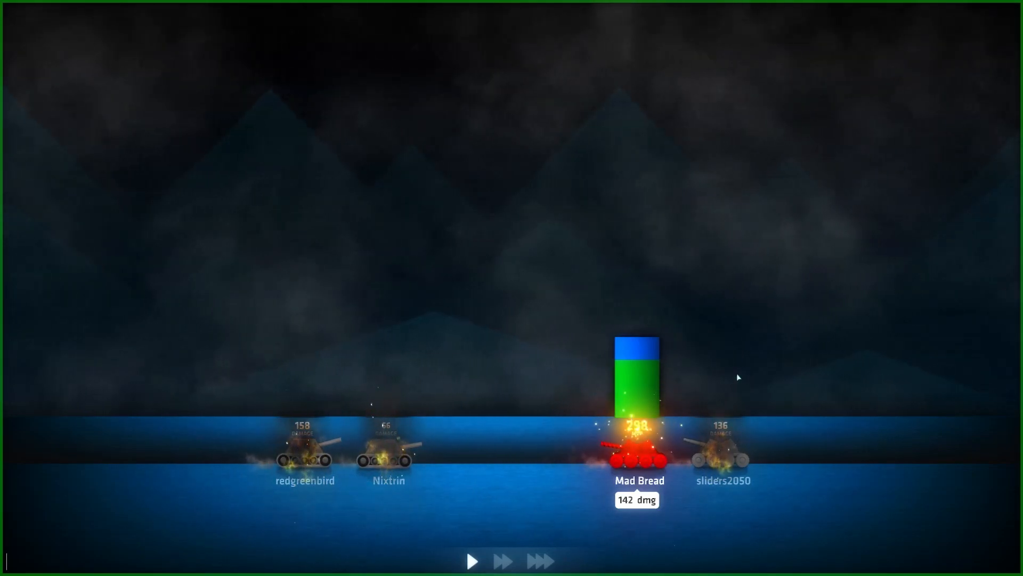